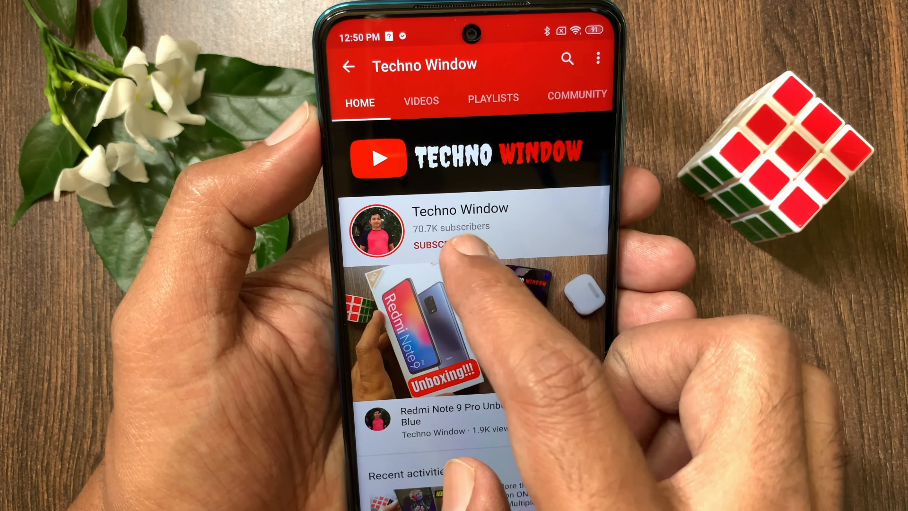
Subscribe to Techno Window and set its notification bell to All notifications.
click(437, 245)
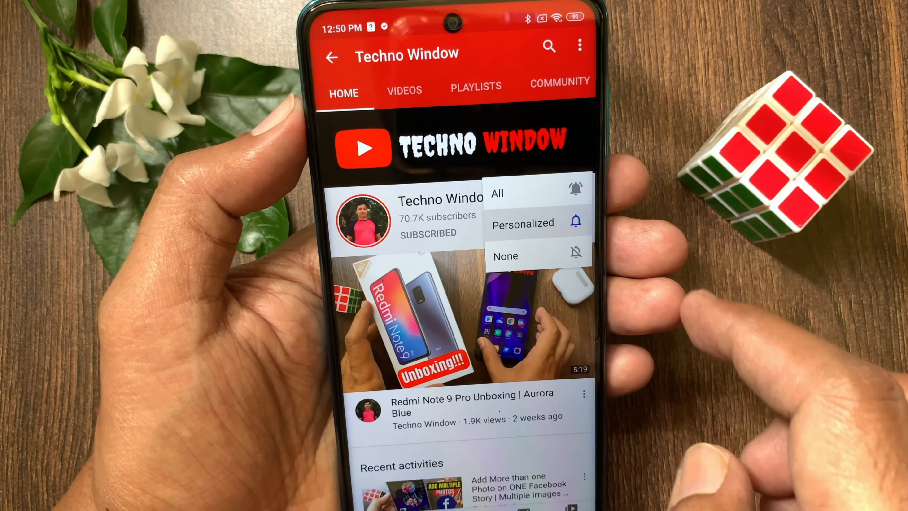
click(496, 193)
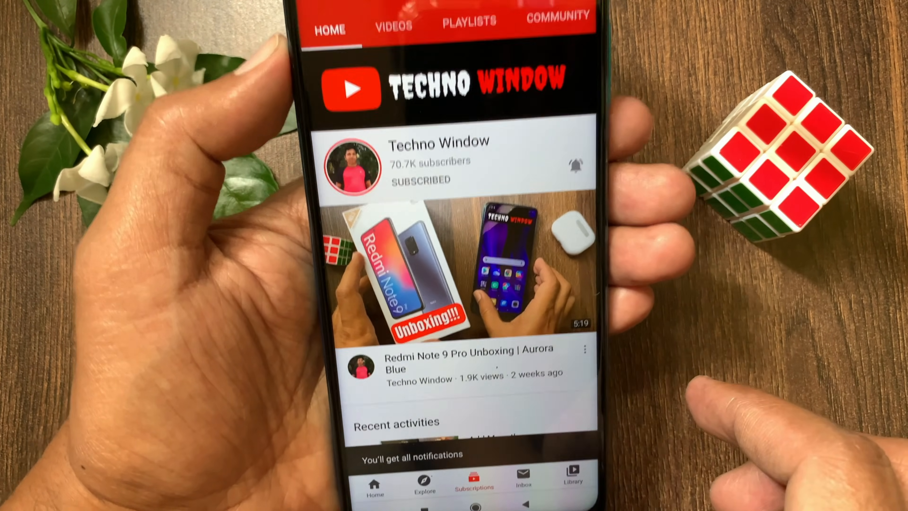